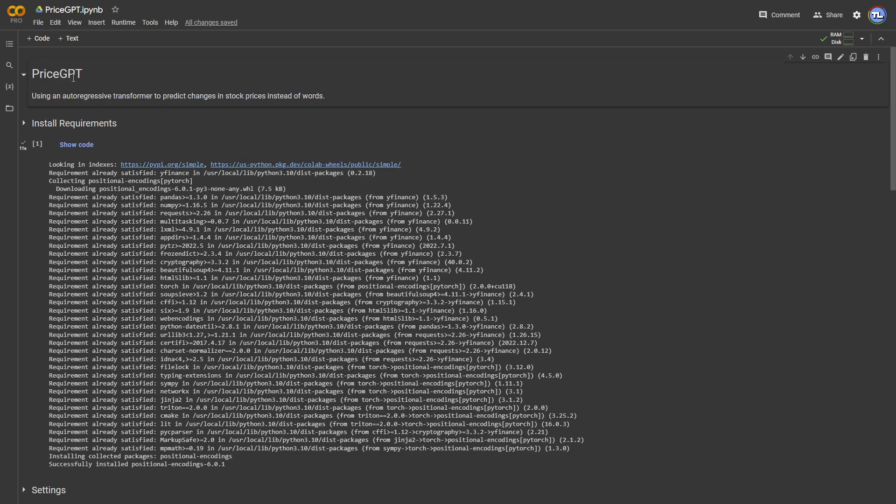
mouse_move(101, 114)
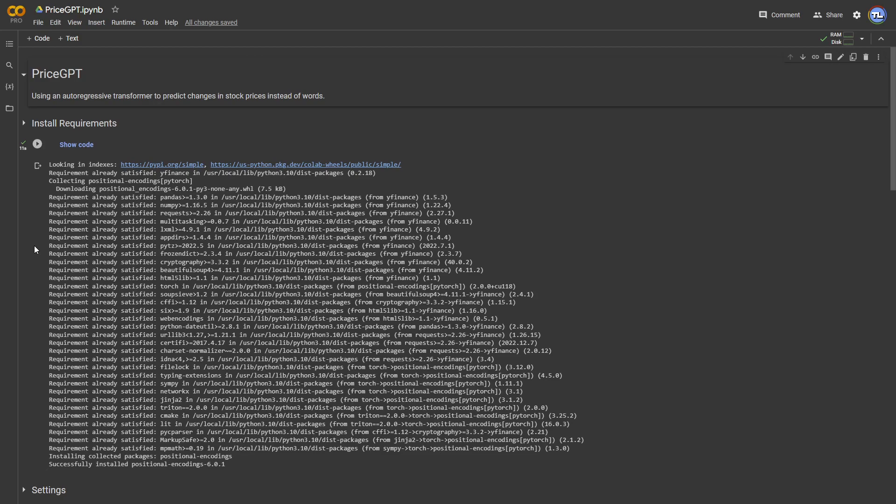
Scroll past the install and SPY data-download output to the Settings form.
scroll(down, 3)
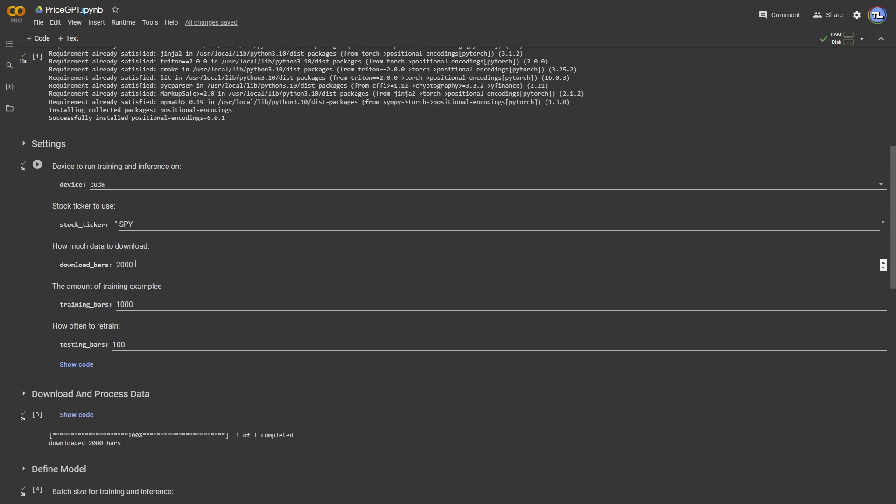
Inspect the Settings values: training_bars 1000, testing_bars 100, ticker SPY.
click(137, 264)
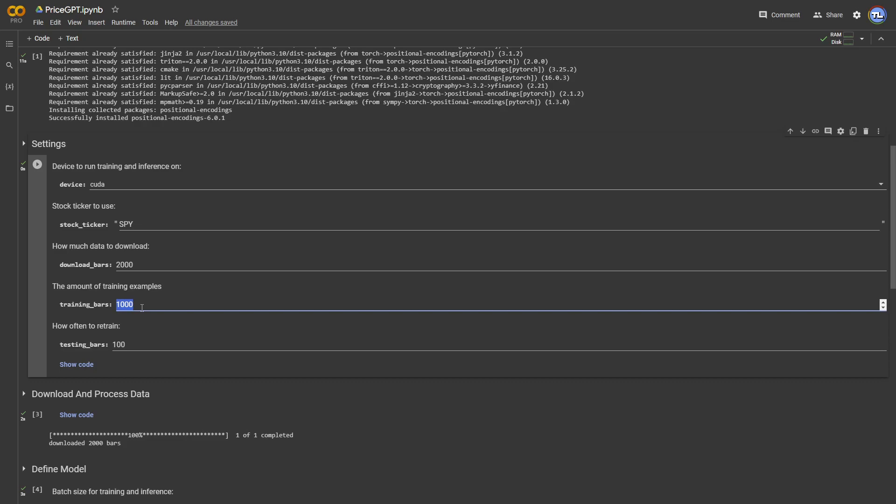
click(119, 344)
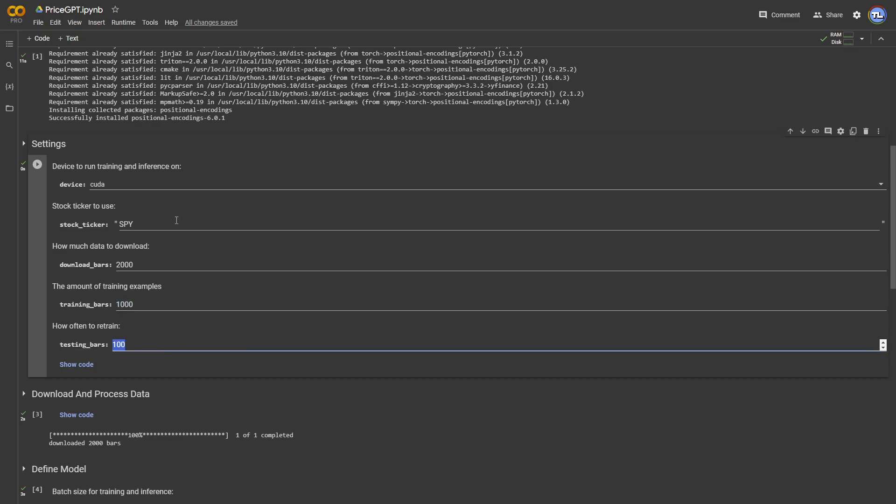
double_click(126, 224)
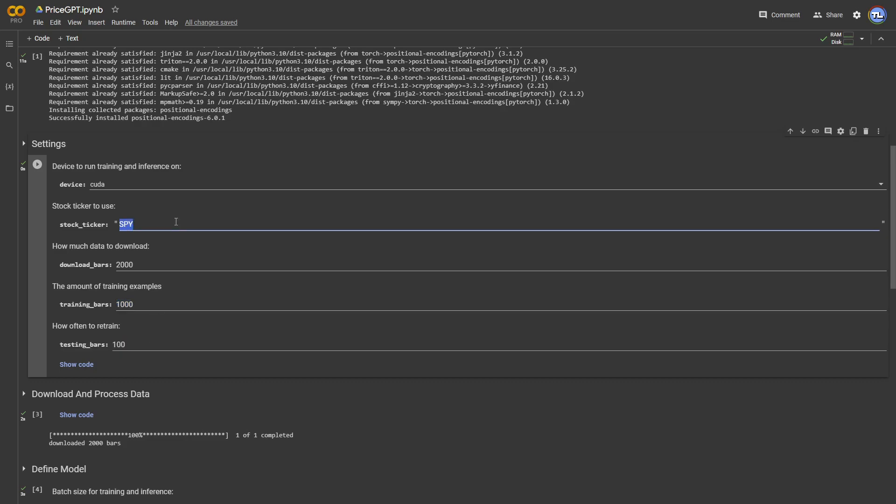
Bring the Define Model cell into view: batch 1024, 500 epochs, 16-dim tokens.
scroll(down, 3)
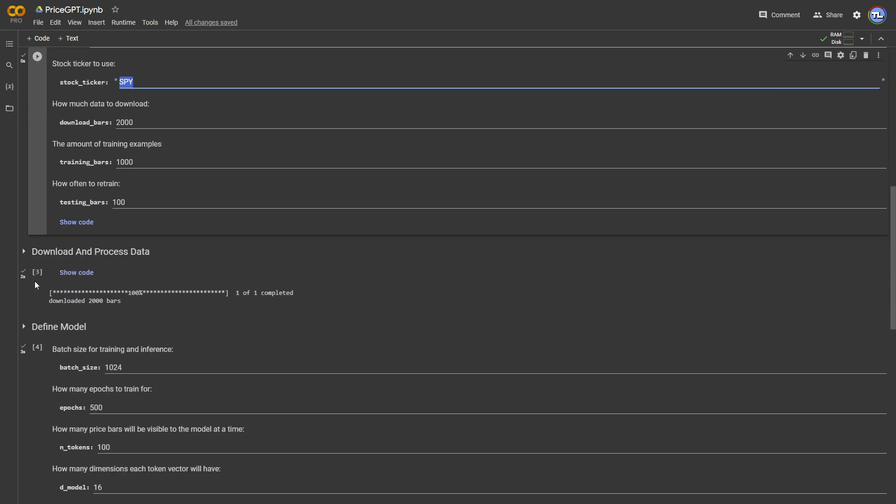
scroll(down, 3)
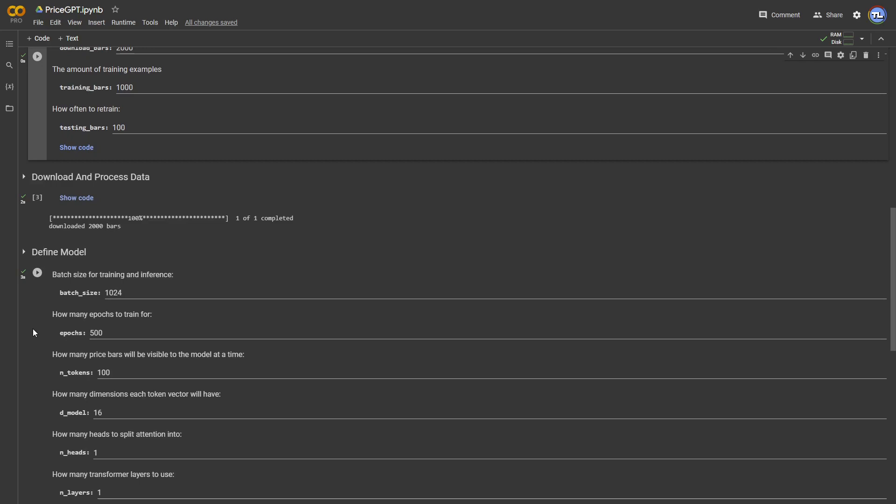
Scroll through the revealed DecoderLayer and AutoregressiveTransformer model code.
scroll(down, 3)
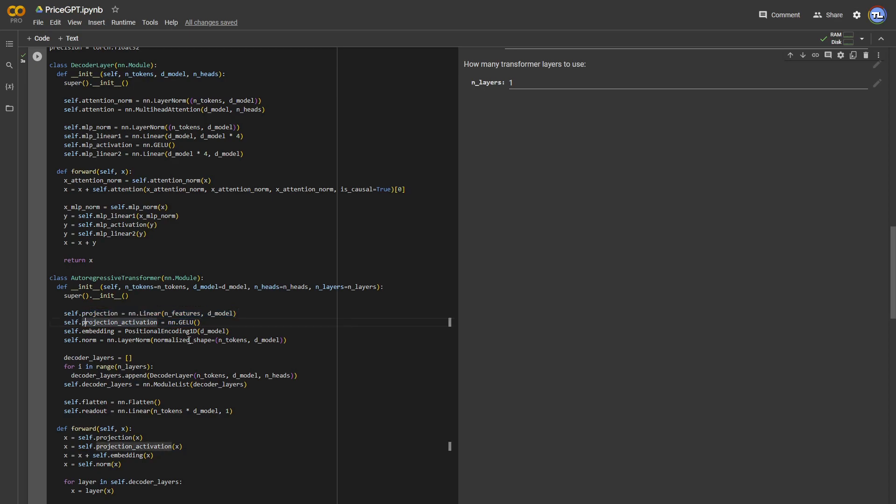
Scroll on to the forward pass and make_and_train_model with the AdamW optimizer.
scroll(down, 3)
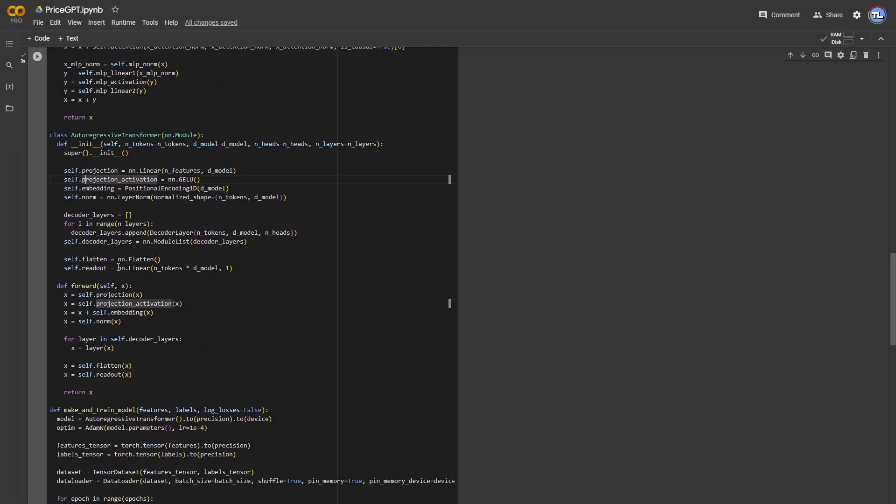
mouse_move(469, 257)
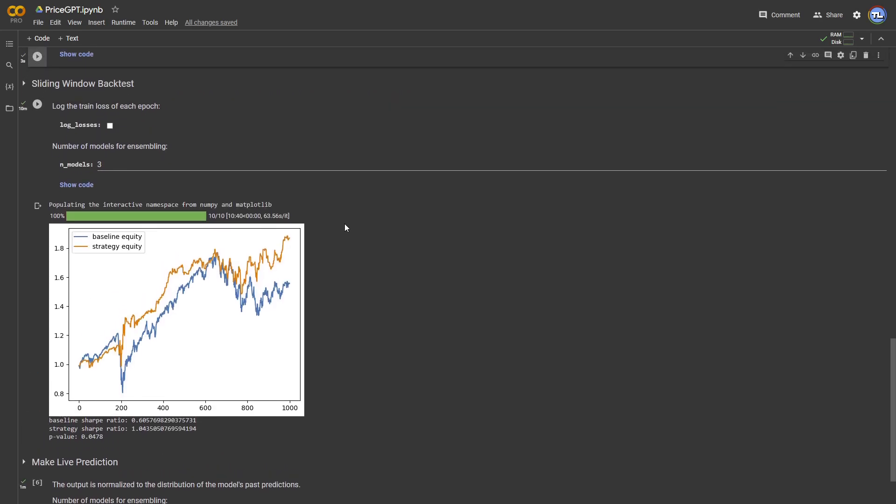
scroll(down, 3)
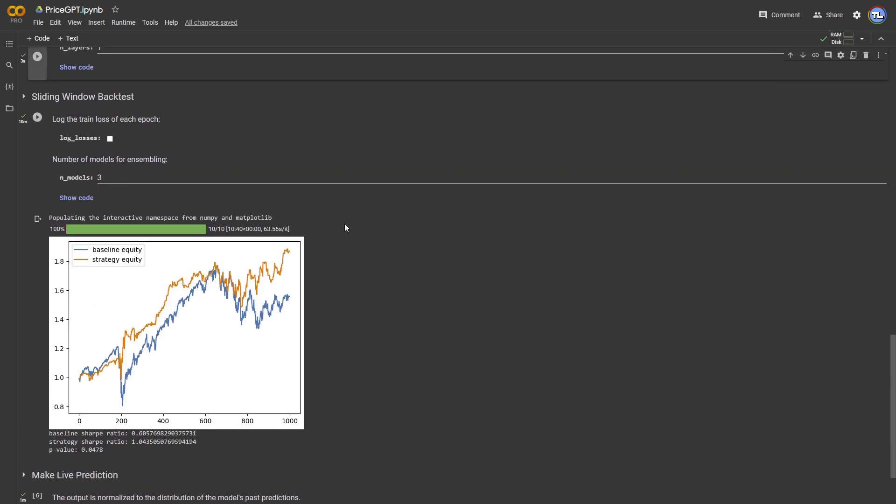
mouse_move(330, 232)
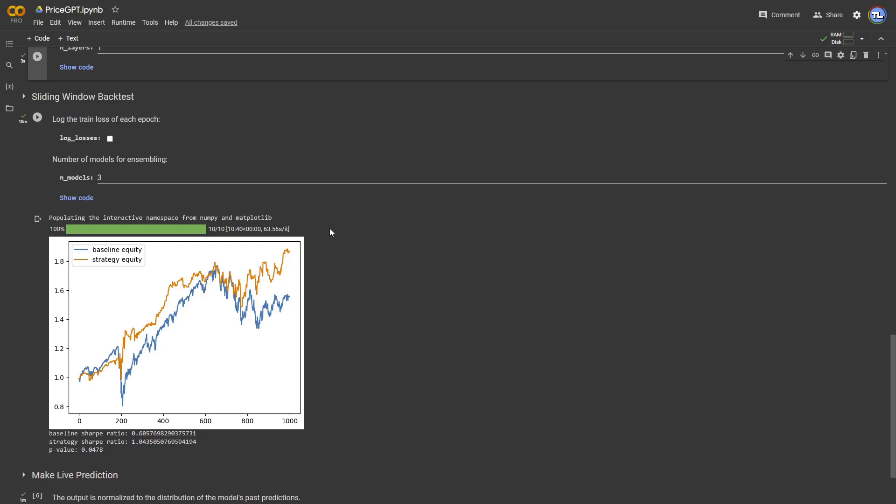
mouse_move(113, 367)
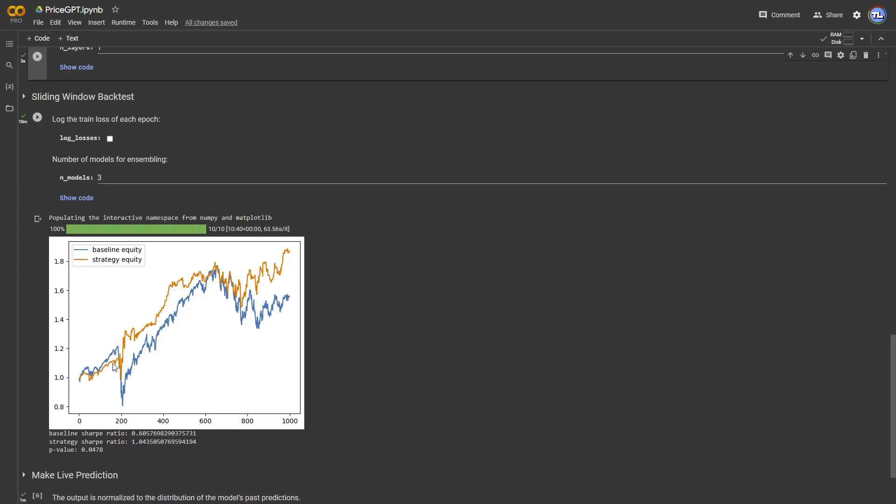
mouse_move(234, 324)
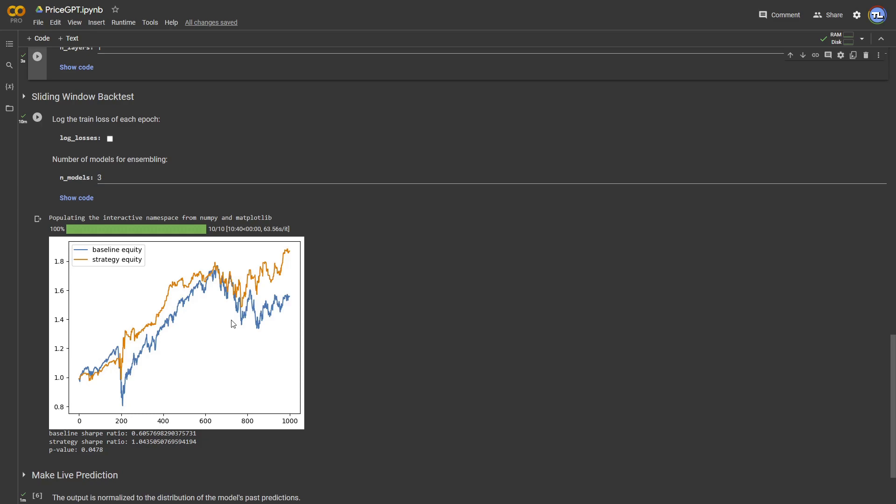
mouse_move(275, 276)
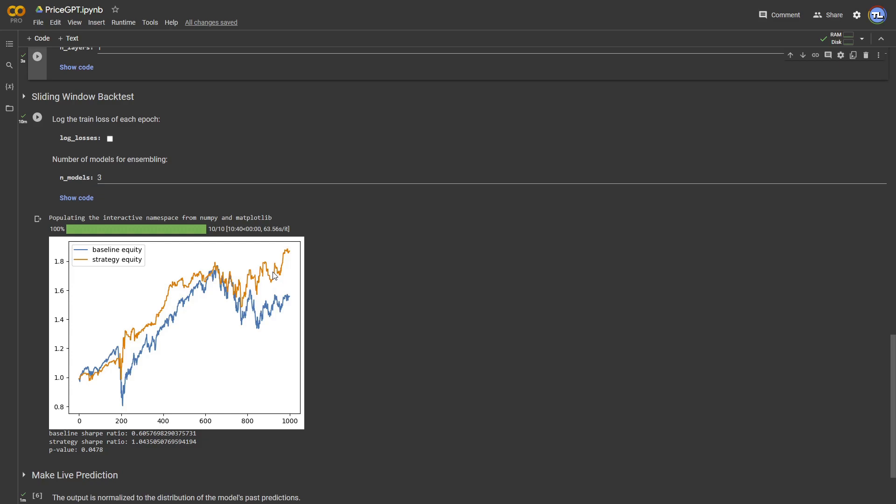
mouse_move(449, 337)
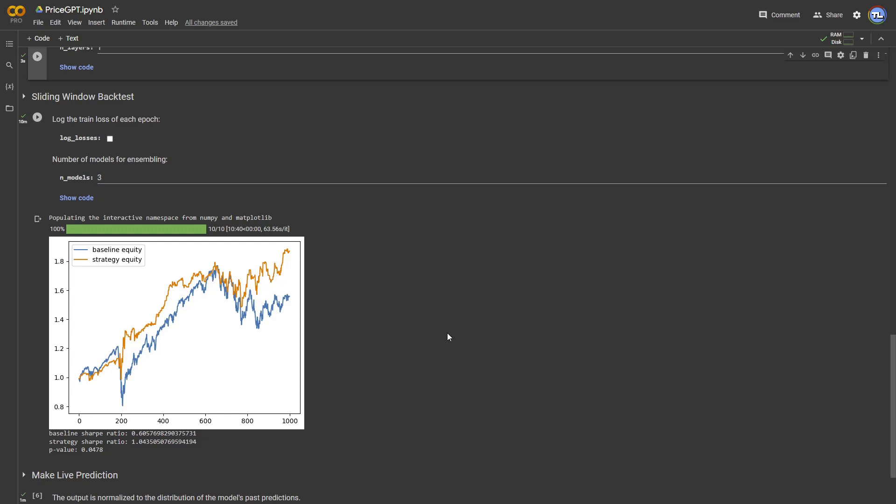
scroll(down, 3)
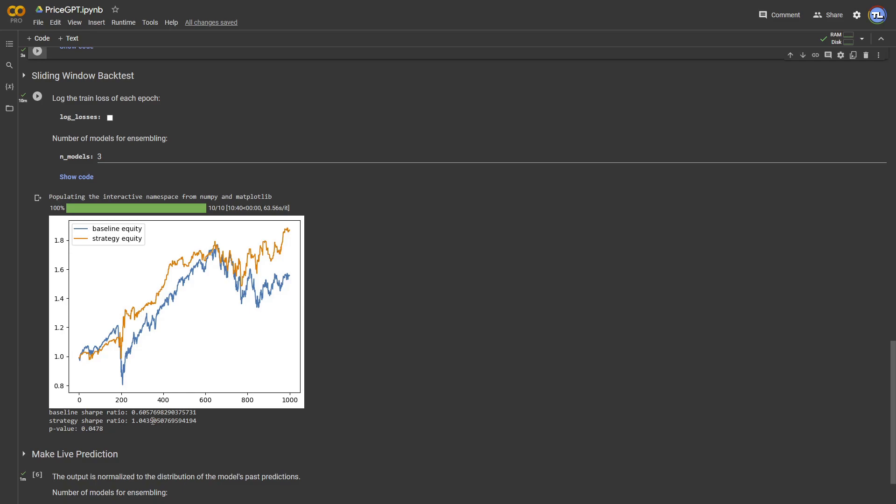
Highlight the strategy Sharpe ratio, then reveal the live prediction z-score ≈ -0.307.
double_click(163, 421)
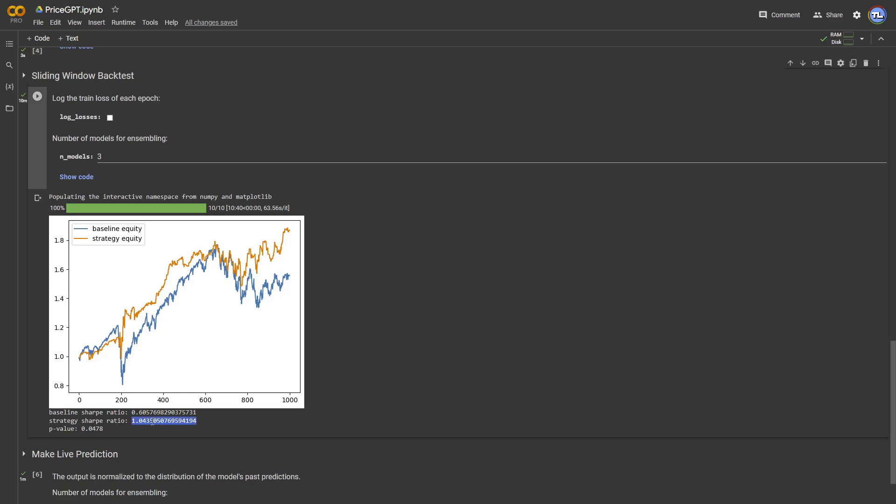
scroll(down, 3)
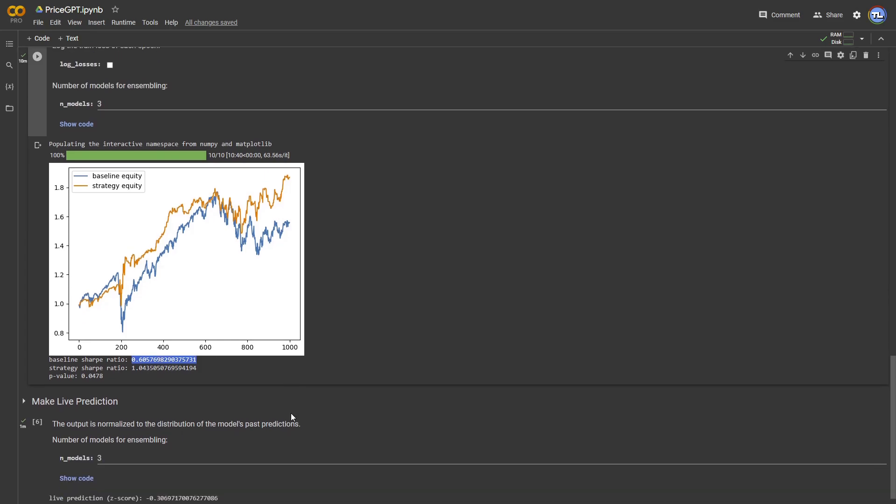
scroll(down, 3)
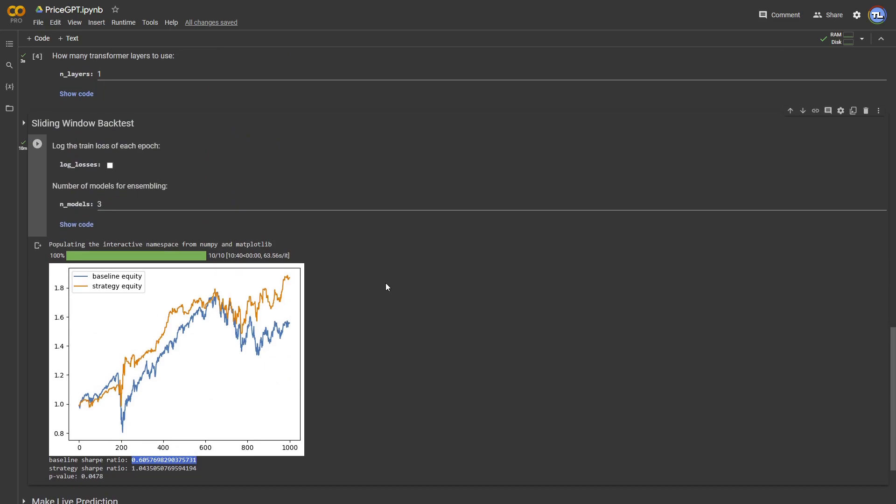
mouse_move(337, 307)
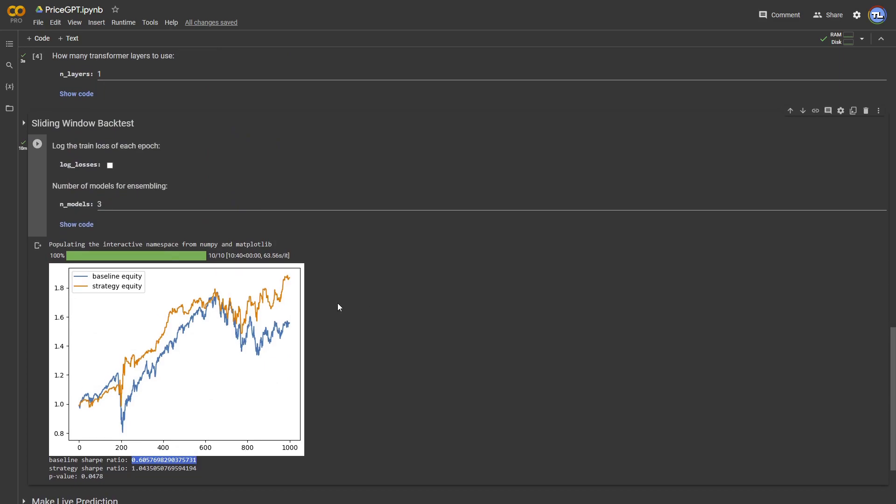
mouse_move(304, 268)
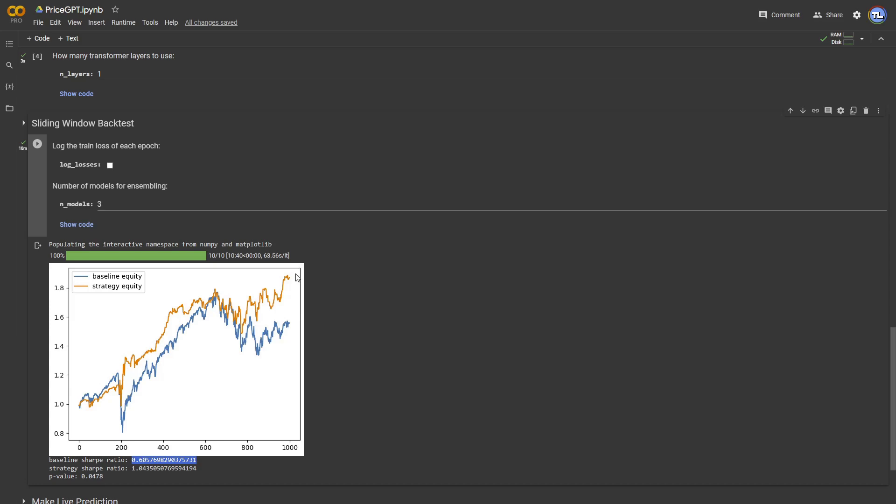
mouse_move(328, 281)
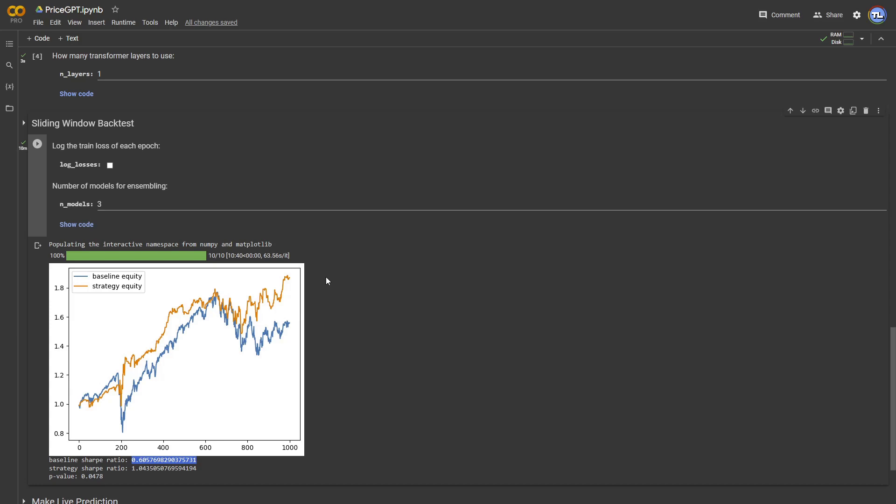